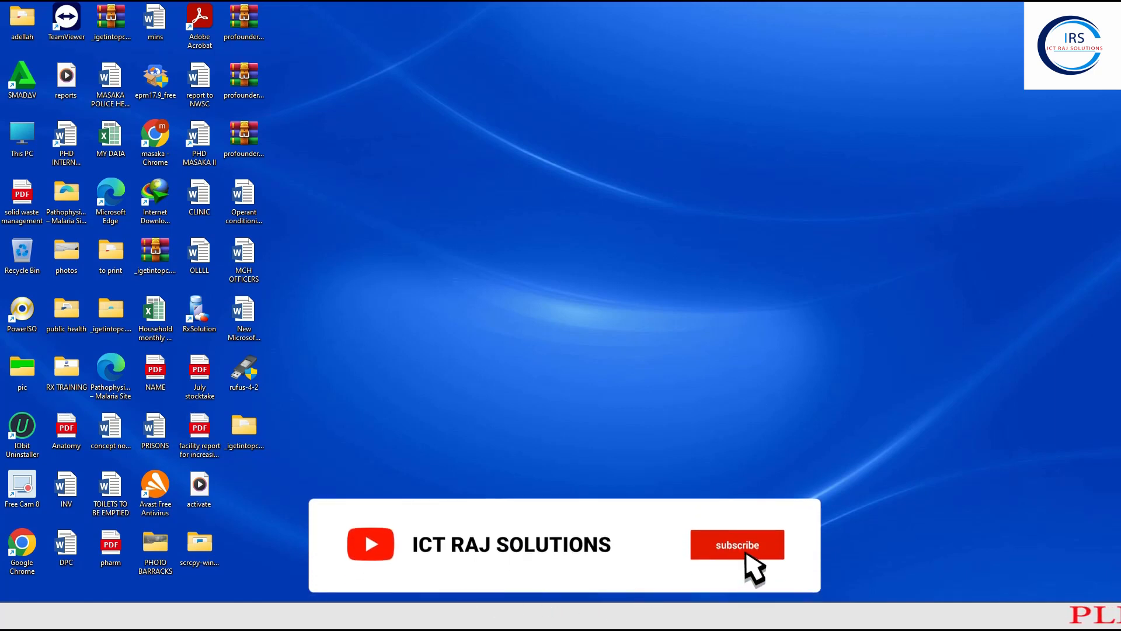
# Step: Launch Google Chrome from the desktop so a New Tab window appears
pyautogui.click(737, 544)
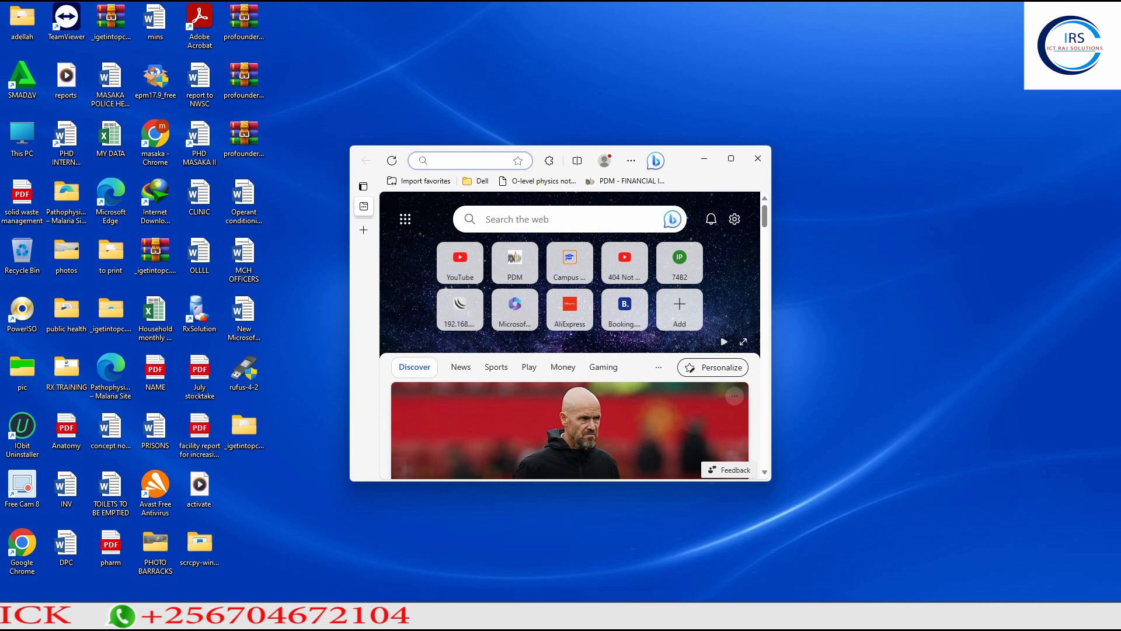
pyautogui.click(469, 160)
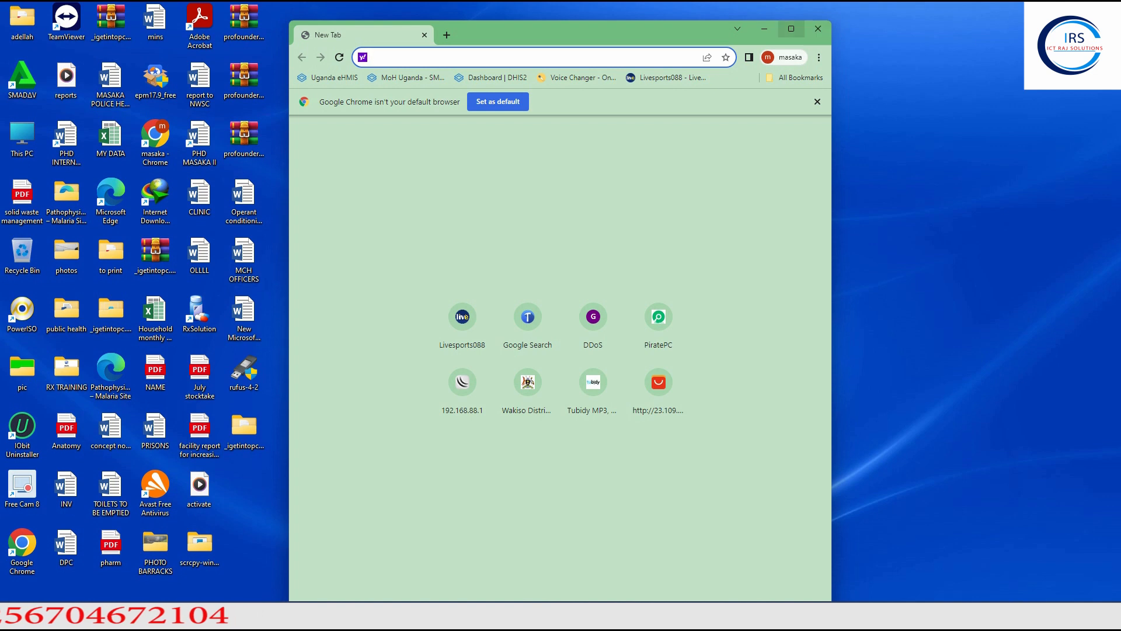
pyautogui.click(790, 28)
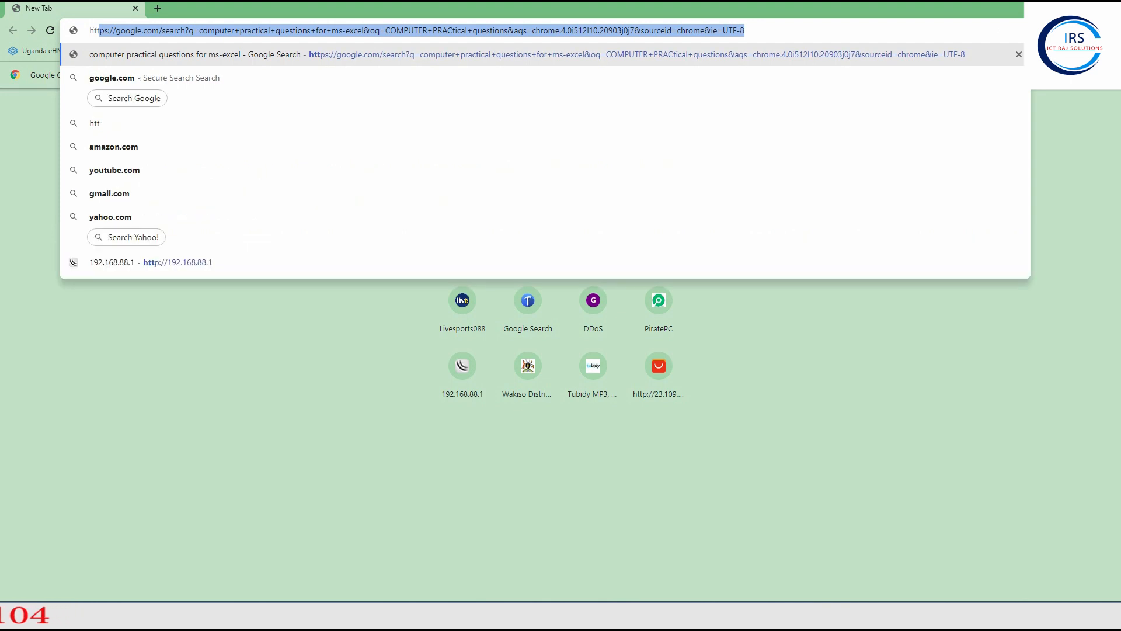
pyautogui.write('https://eport')
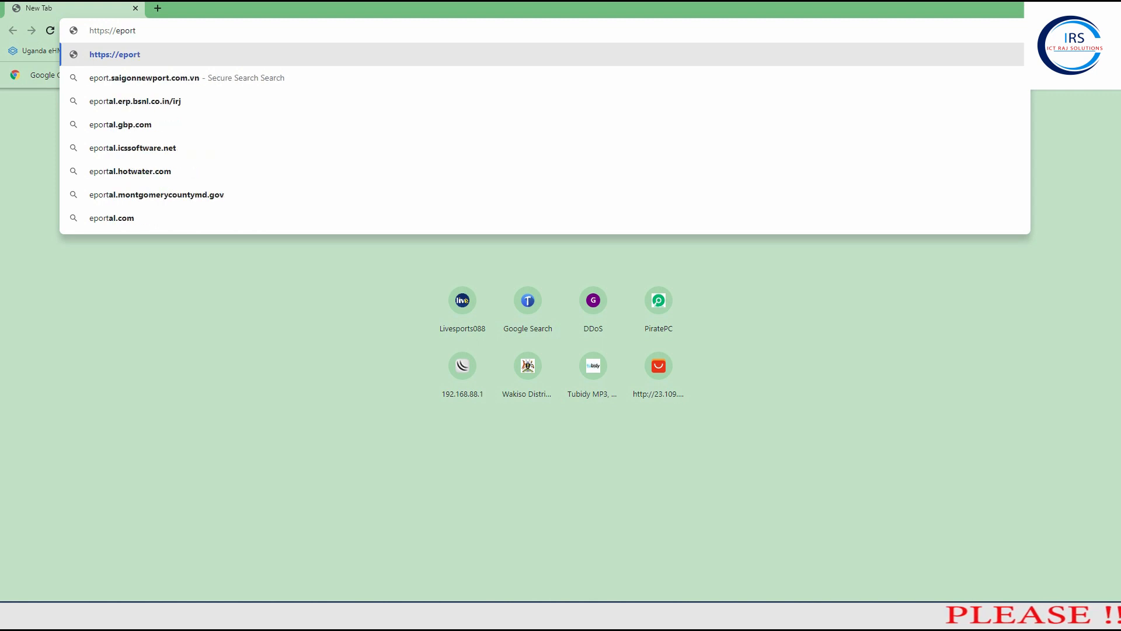
pyautogui.write('al.ku')
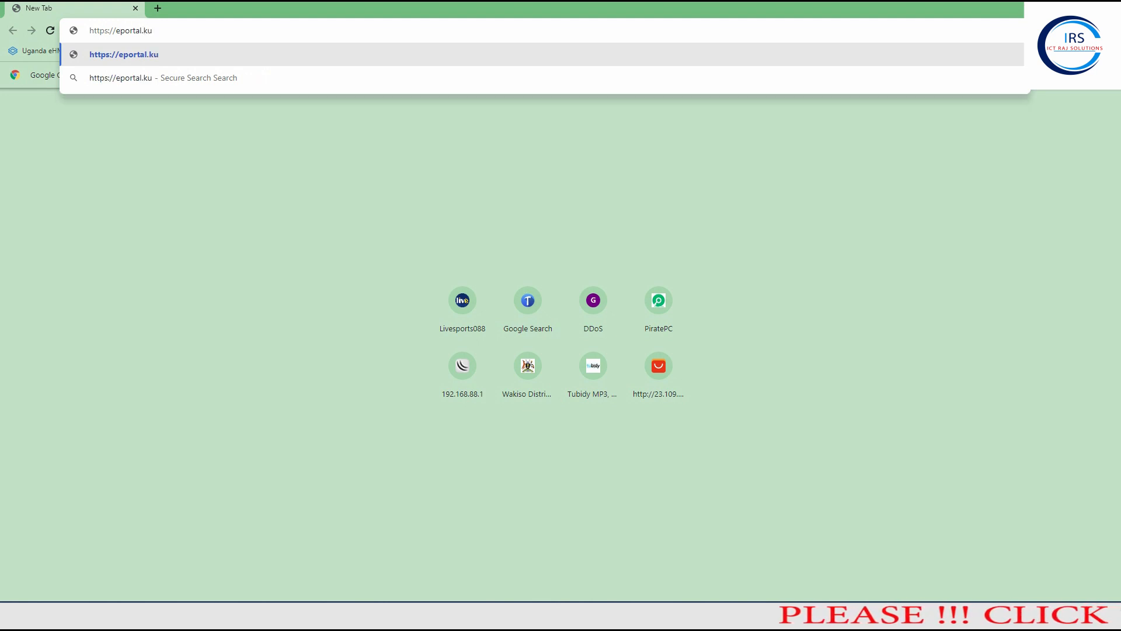
pyautogui.write('a')
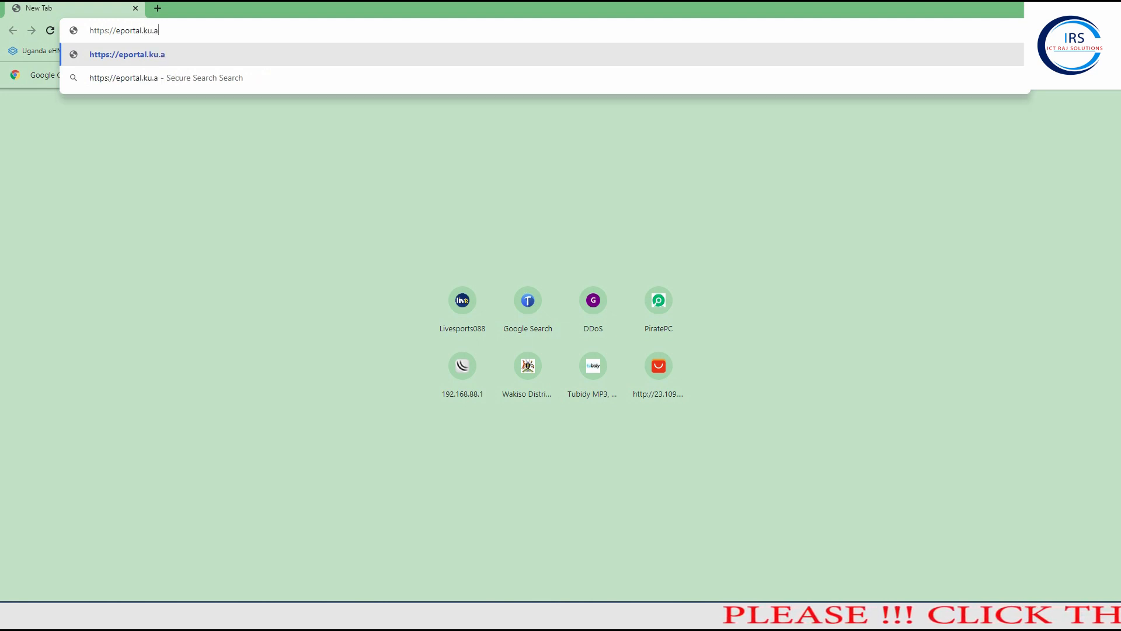
pyautogui.write('c.')
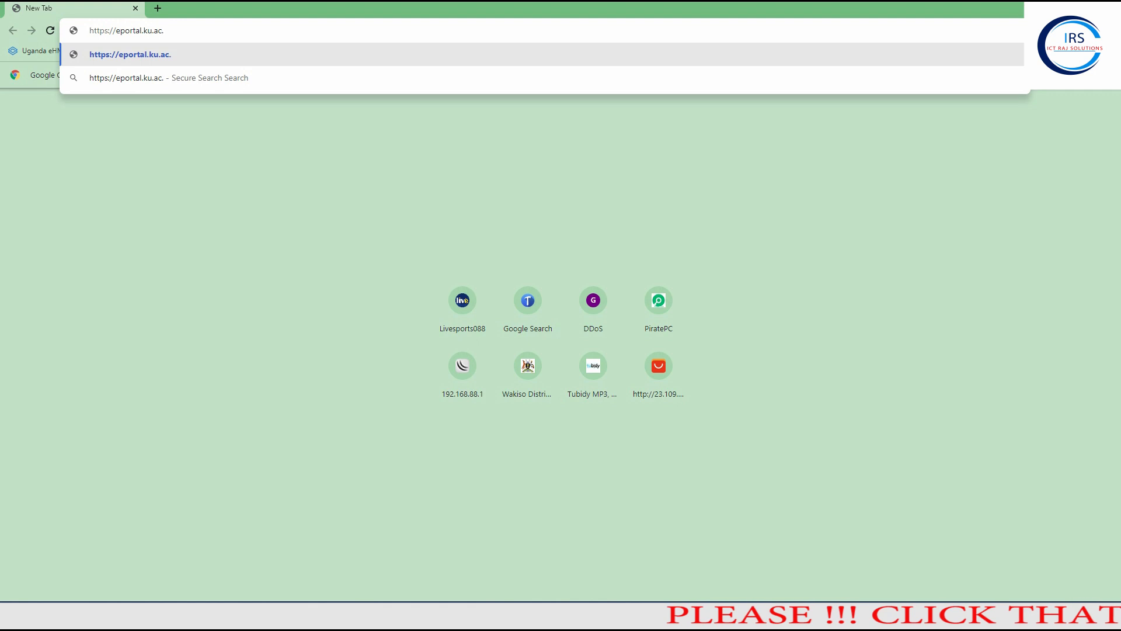
pyautogui.write('ug/')
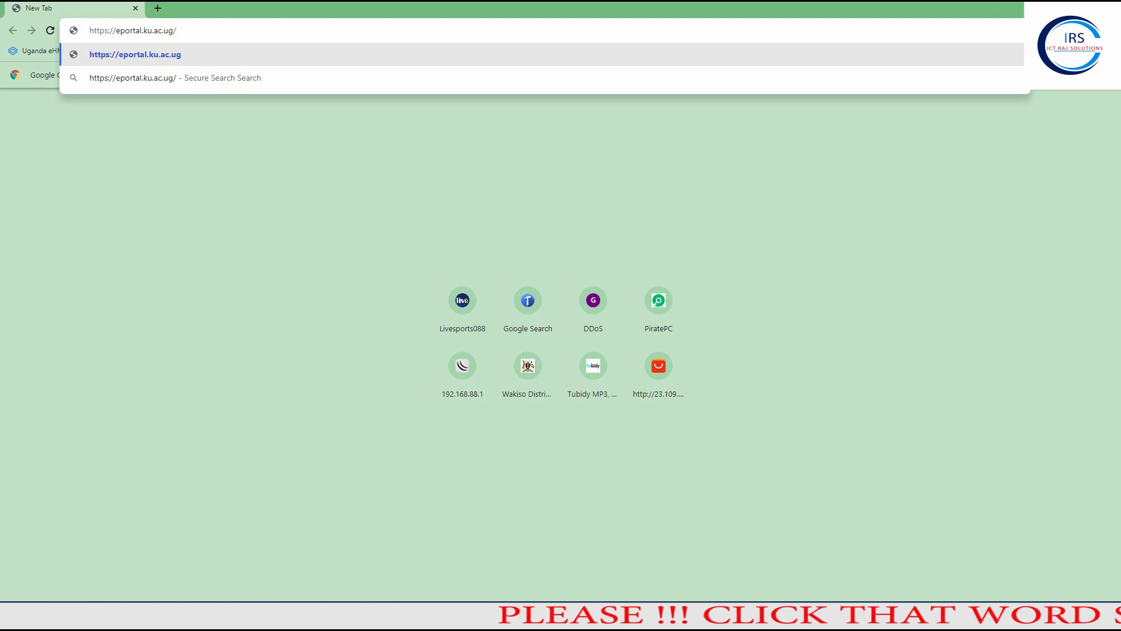
pyautogui.click(135, 55)
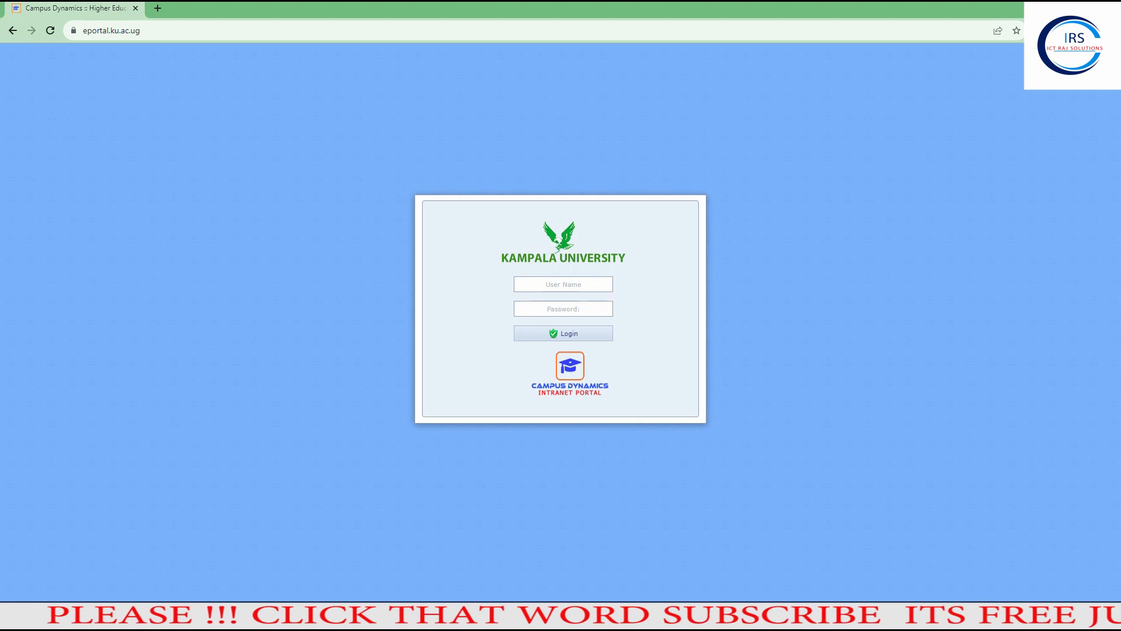
# Step: Log in with the KU registration number and password to reach the control panel
pyautogui.click(563, 283)
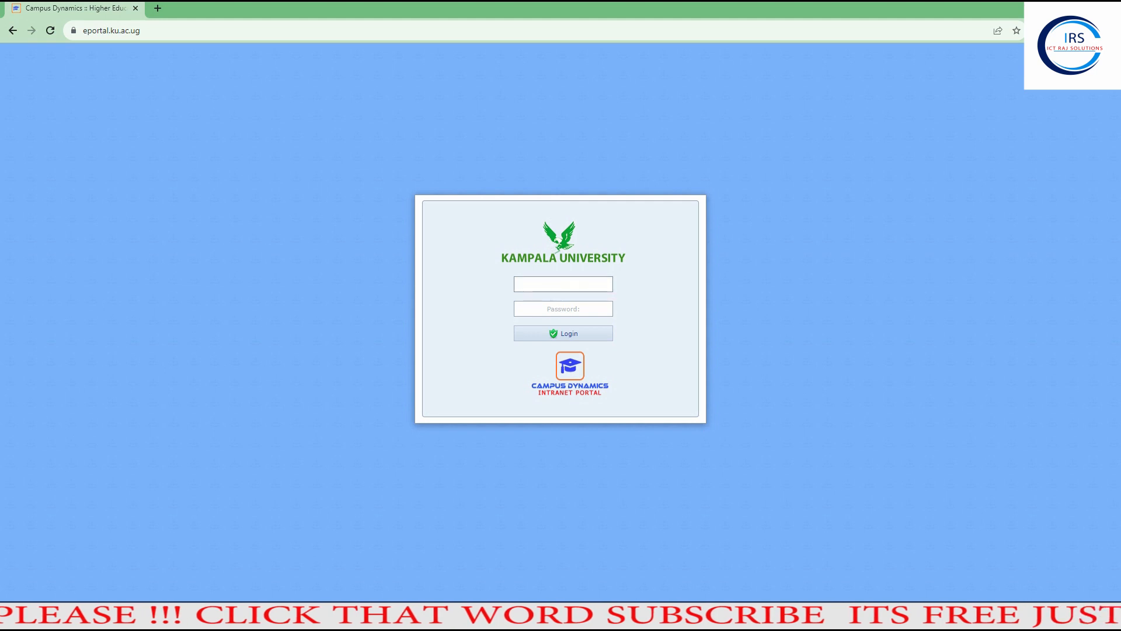
pyautogui.click(562, 283)
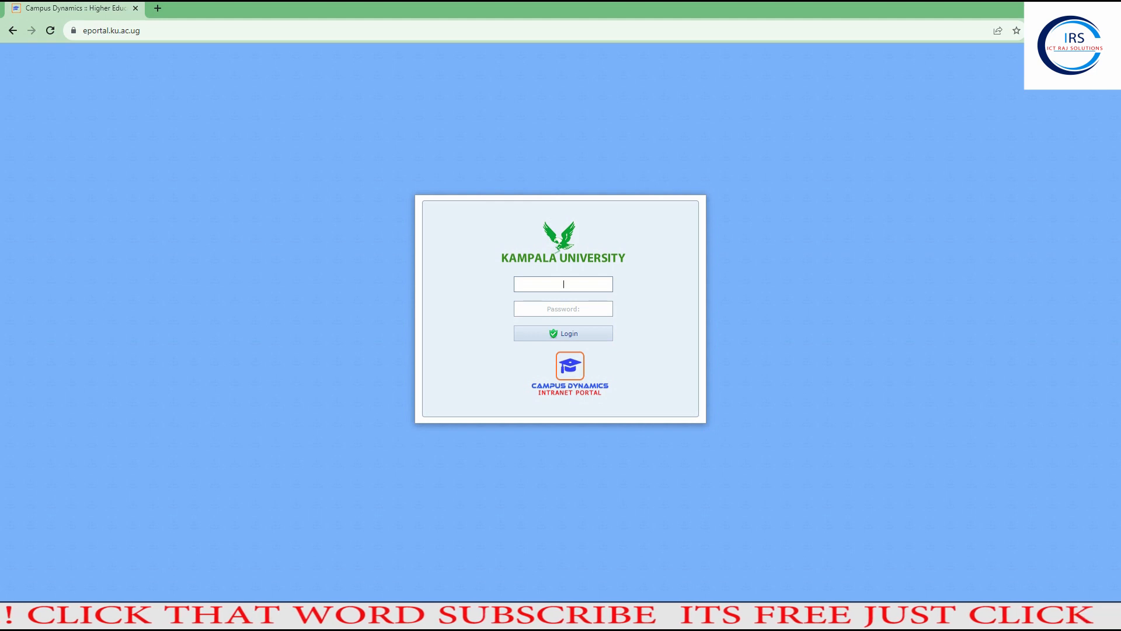
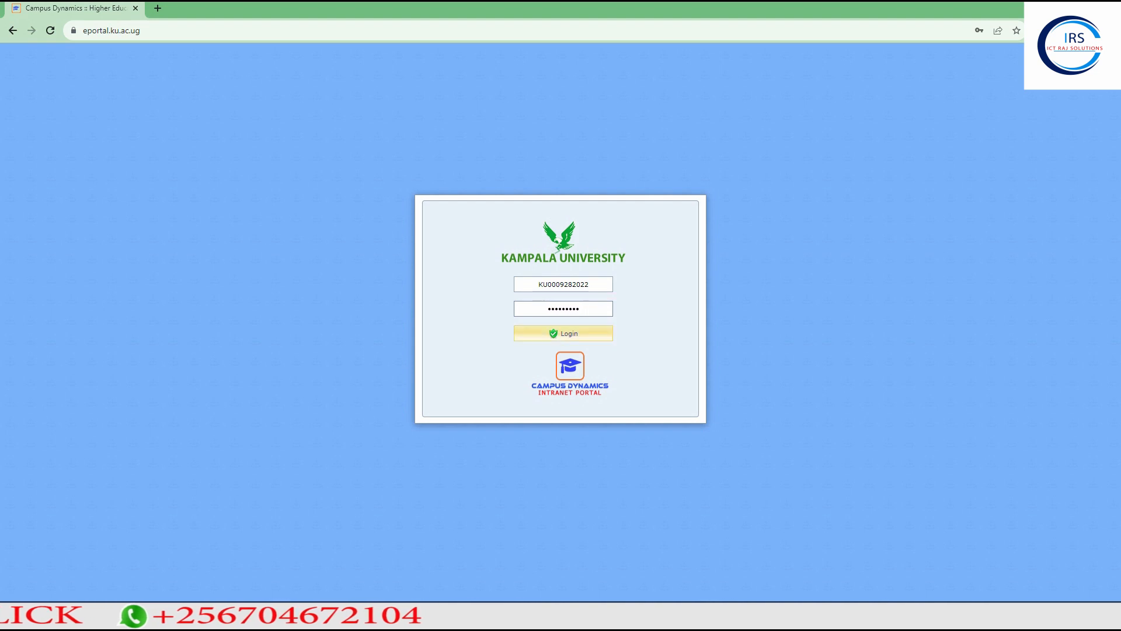
pyautogui.click(562, 333)
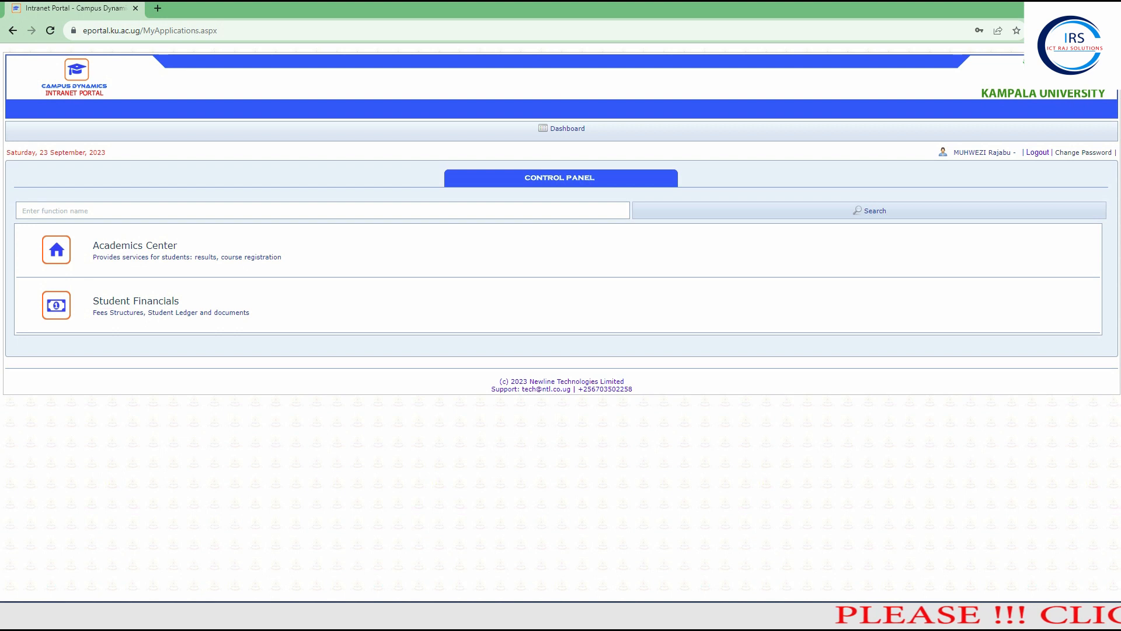
# Step: From Academics Center's registration history, enter the Registration Centre for 2023/2024 semester 2
pyautogui.click(135, 245)
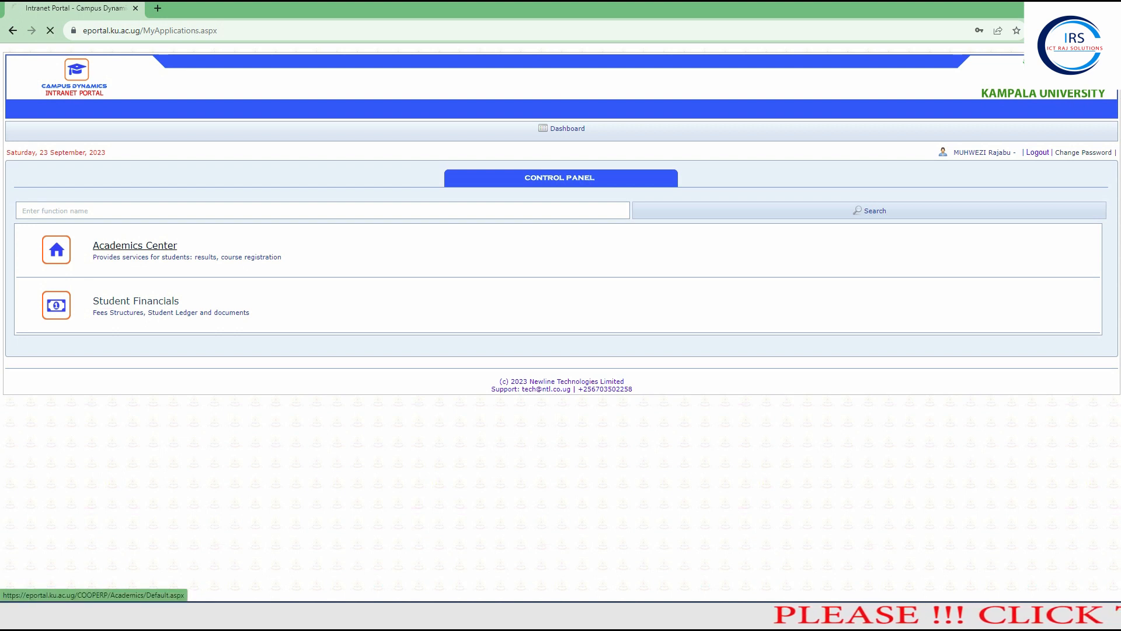
pyautogui.click(135, 245)
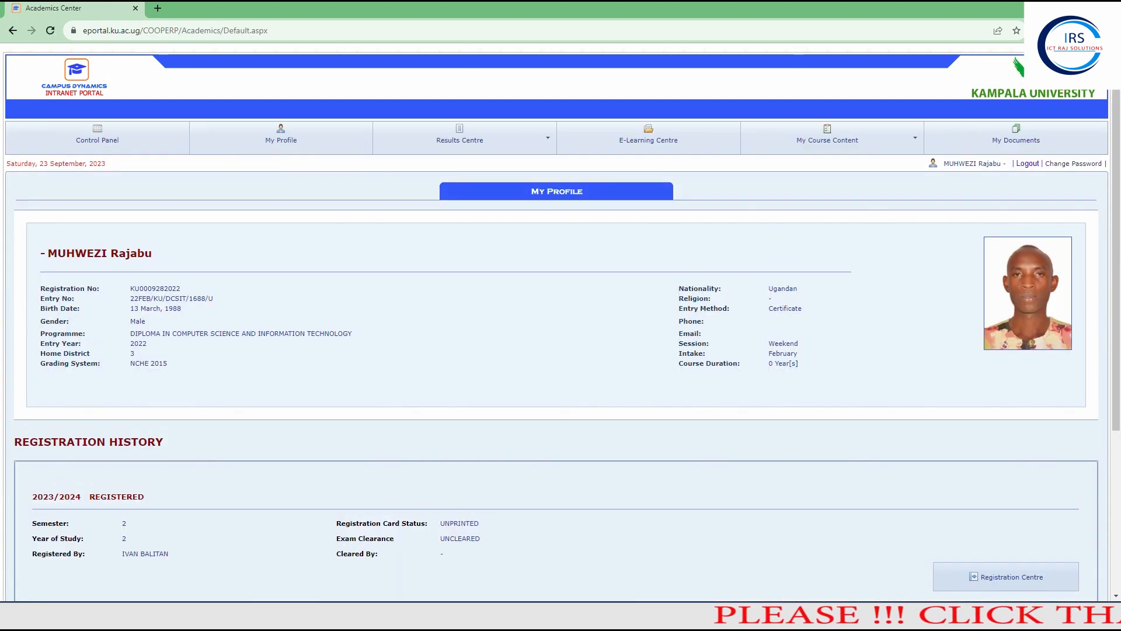
pyautogui.scroll(-3)
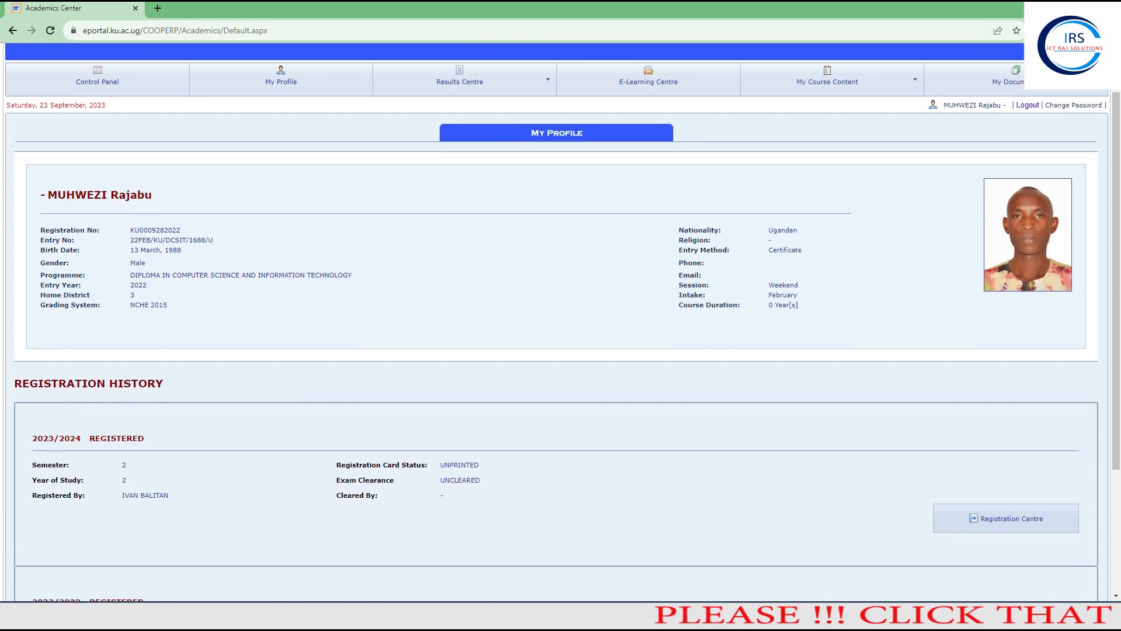
pyautogui.scroll(-3)
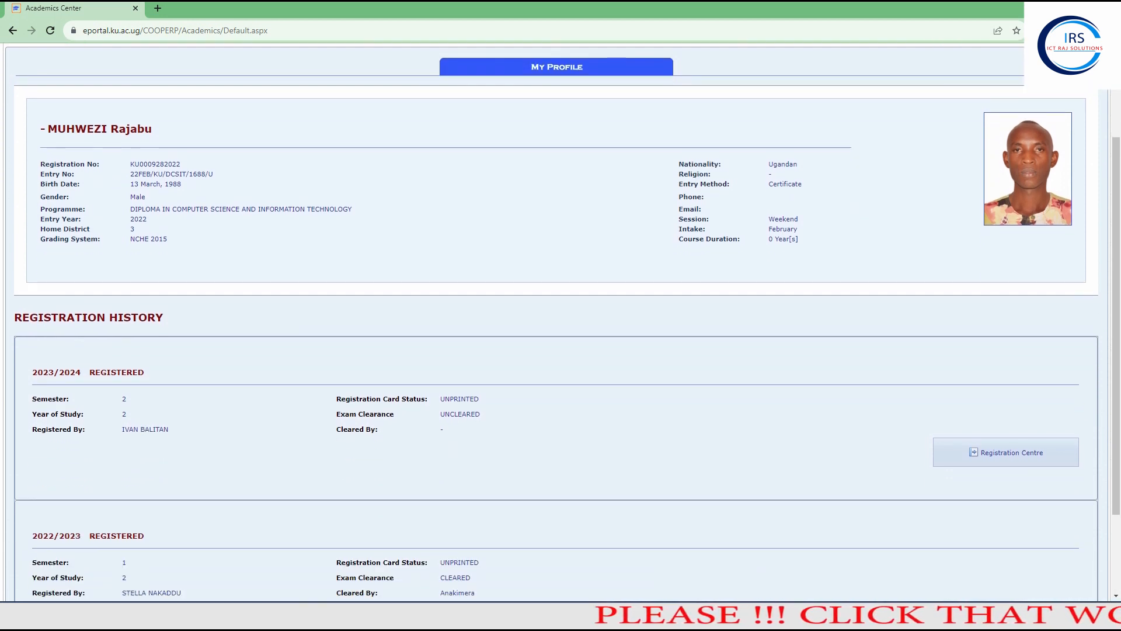
pyautogui.scroll(-3)
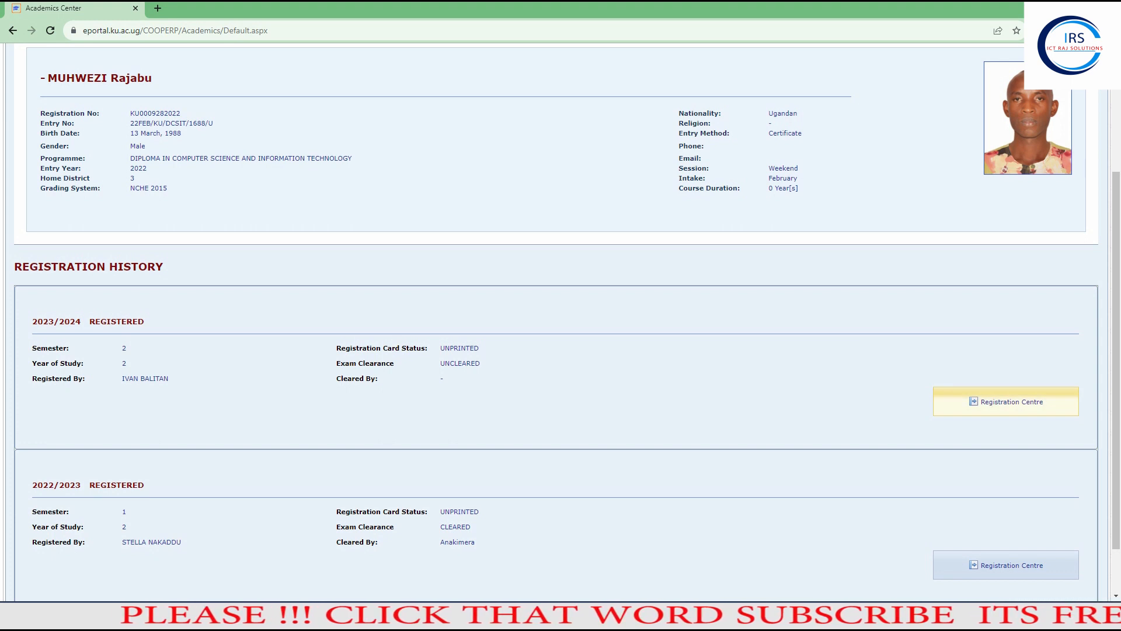
pyautogui.click(1005, 401)
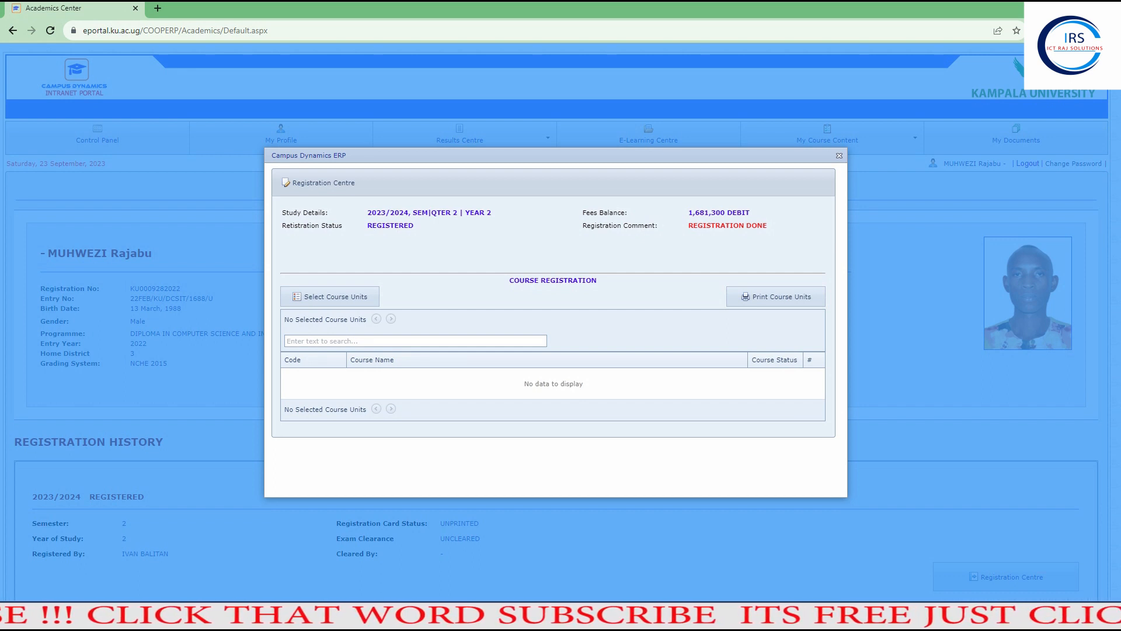
pyautogui.moveTo(329, 296)
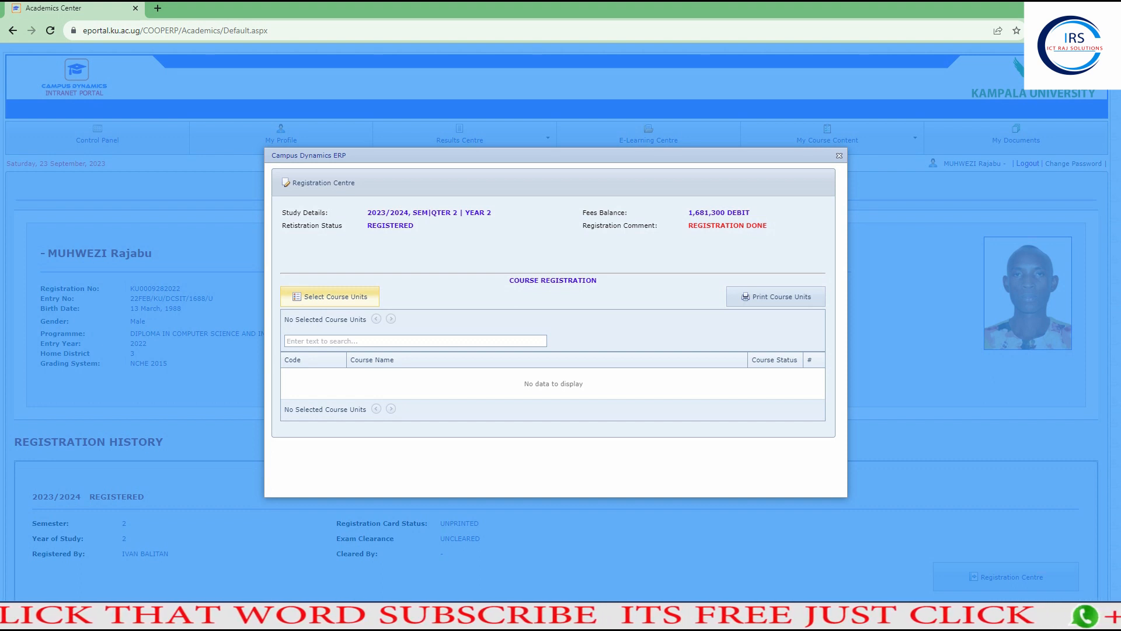
# Step: Show the Pending Course Units list via Select Course Units
pyautogui.click(330, 295)
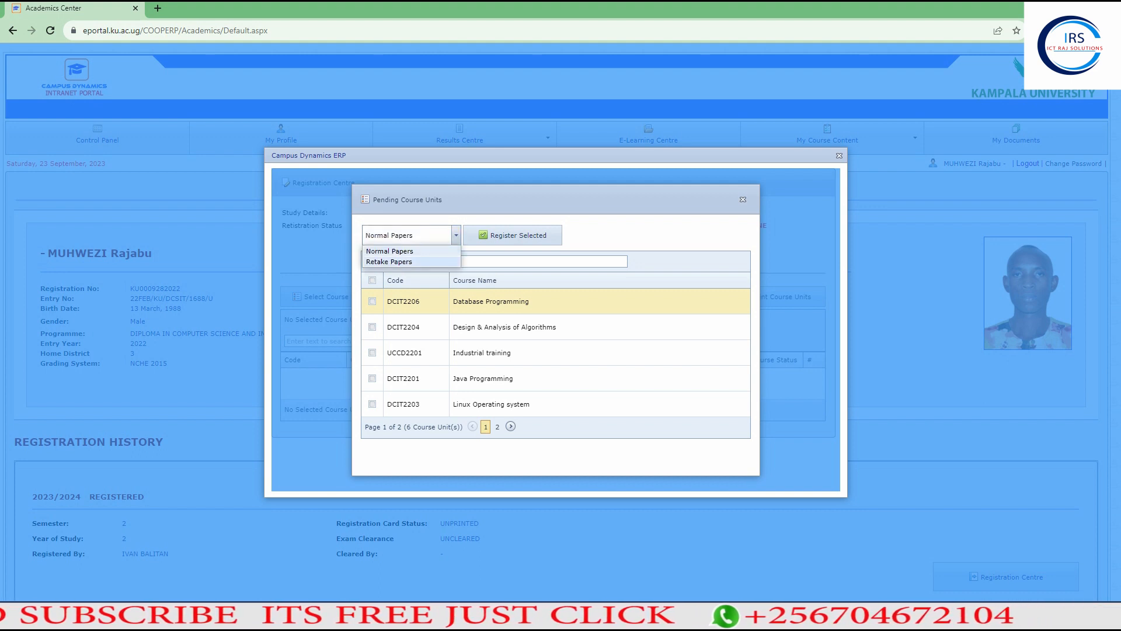
# Step: Check Retake Papers, return to Normal Papers and tick the wanted units including Java Programming and Project Proposal
pyautogui.click(388, 261)
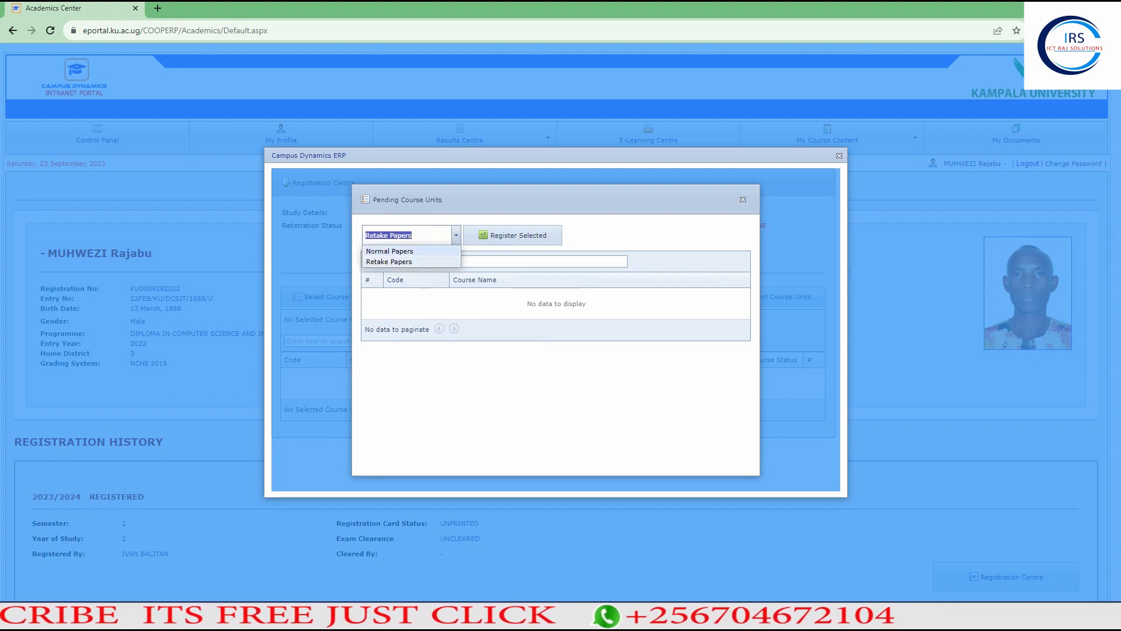
pyautogui.click(390, 250)
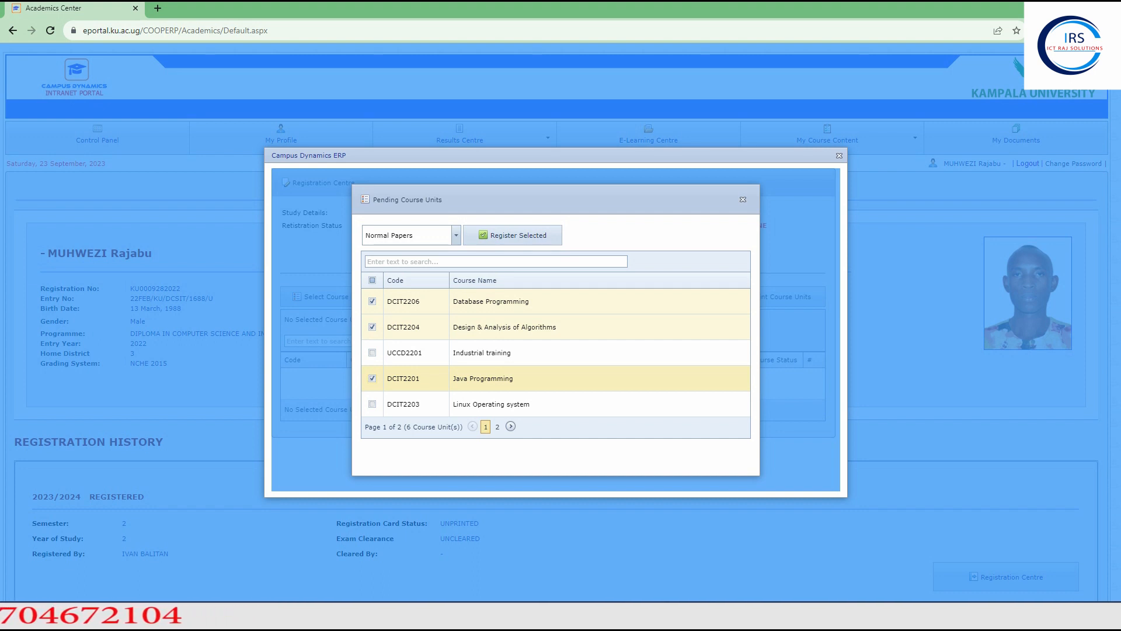
pyautogui.click(372, 403)
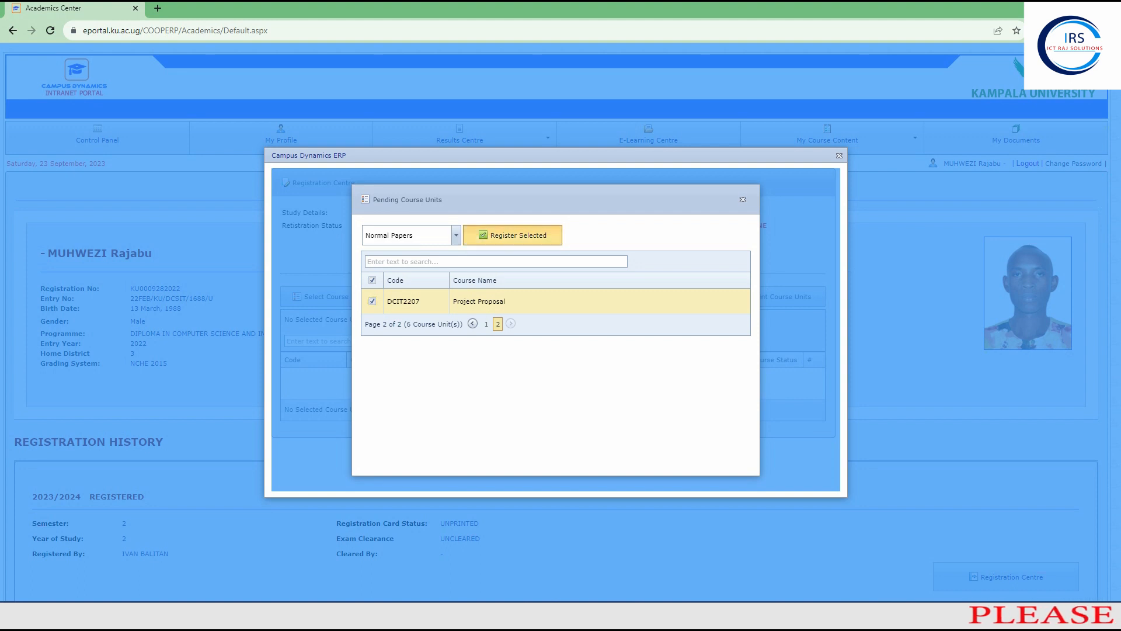
# Step: Register the ticked units and close the pending list to show five registered course units
pyautogui.click(512, 235)
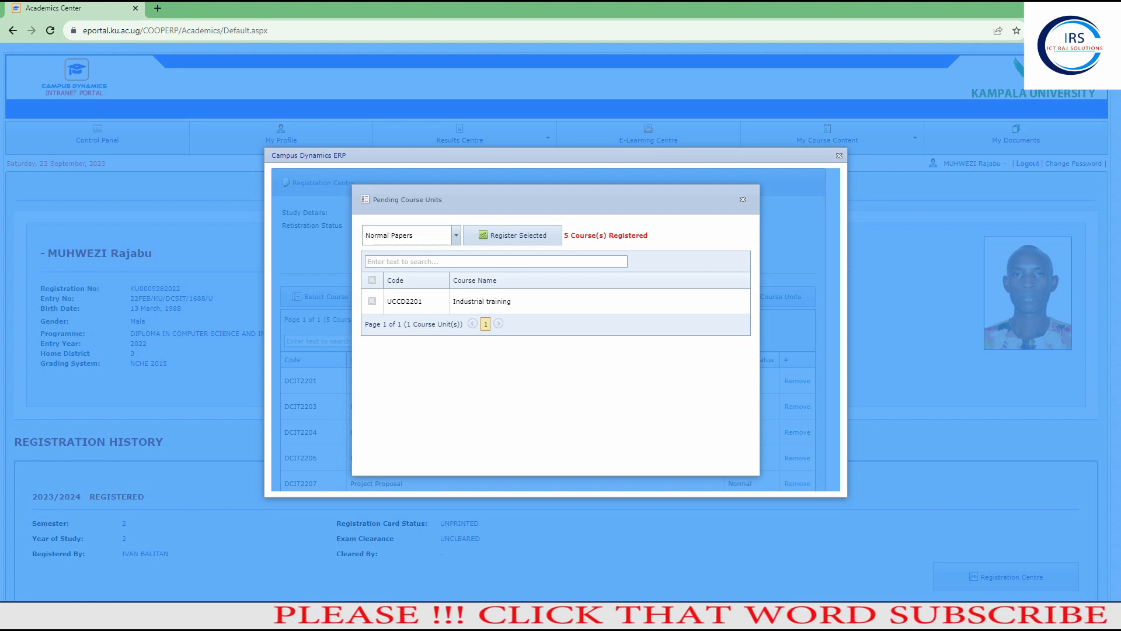
pyautogui.click(743, 198)
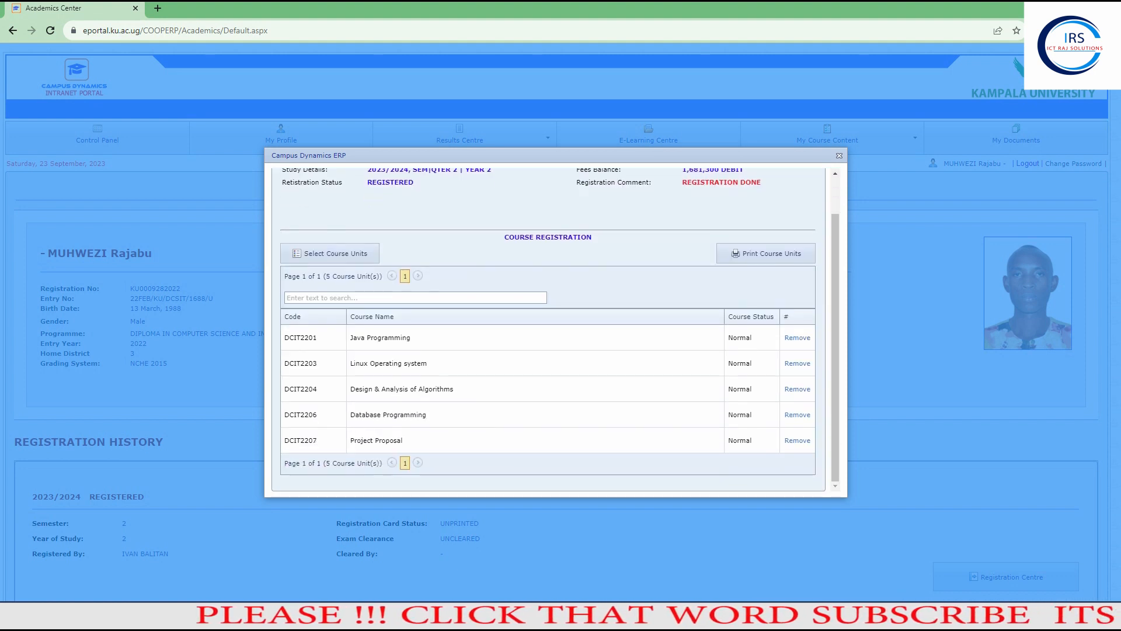